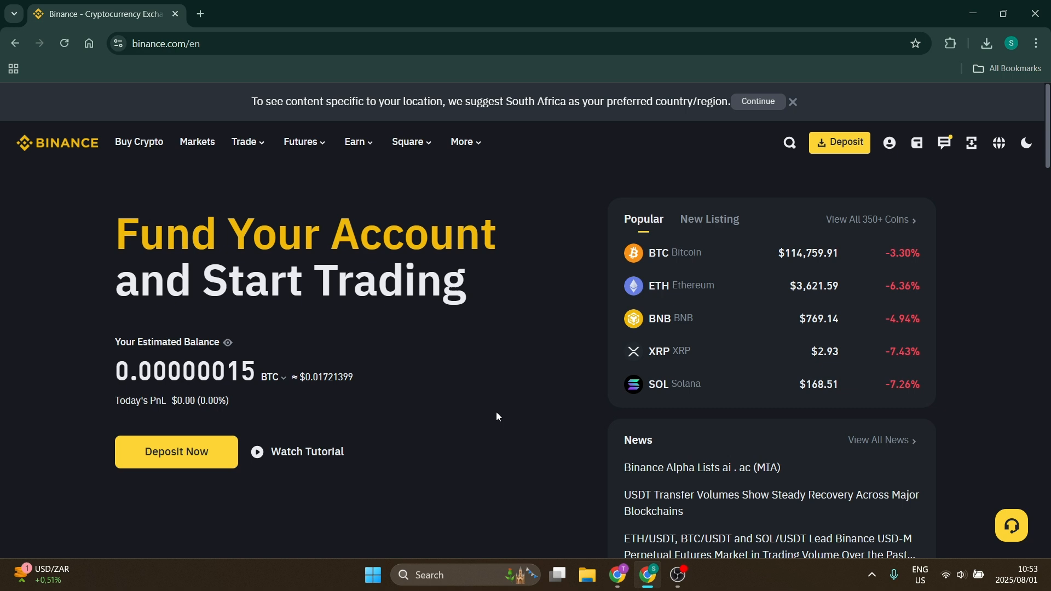
mouse_move(581, 256)
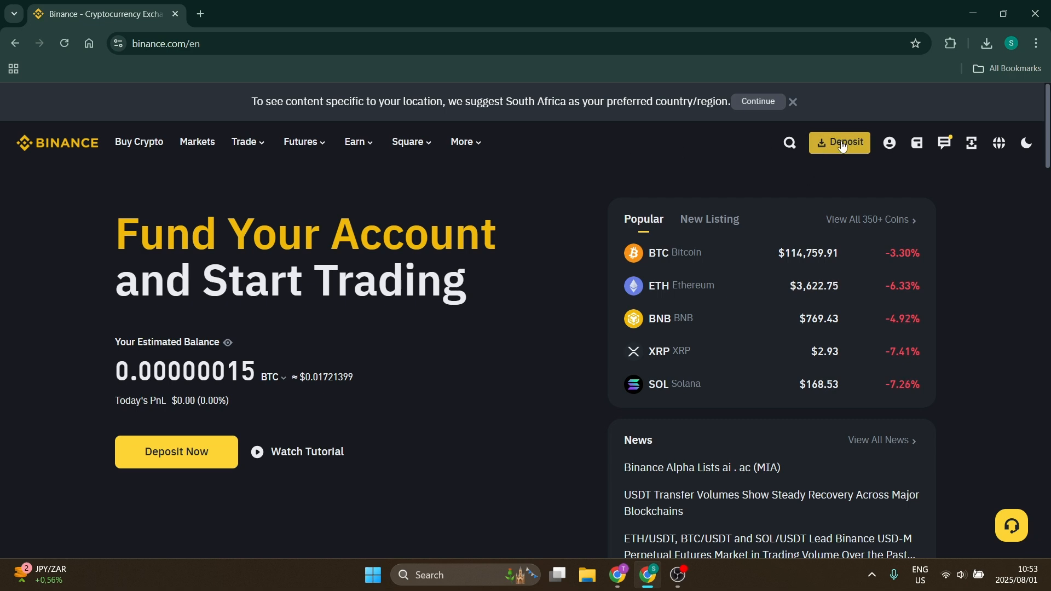
Open the Deposit Crypto page from the header Deposit menu
left_click(839, 142)
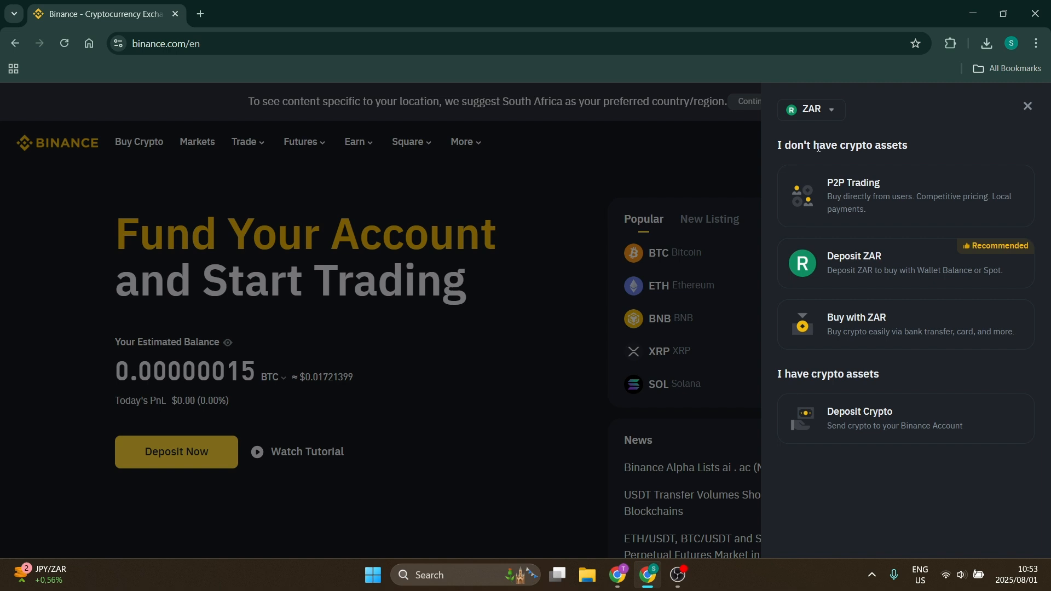
mouse_move(885, 418)
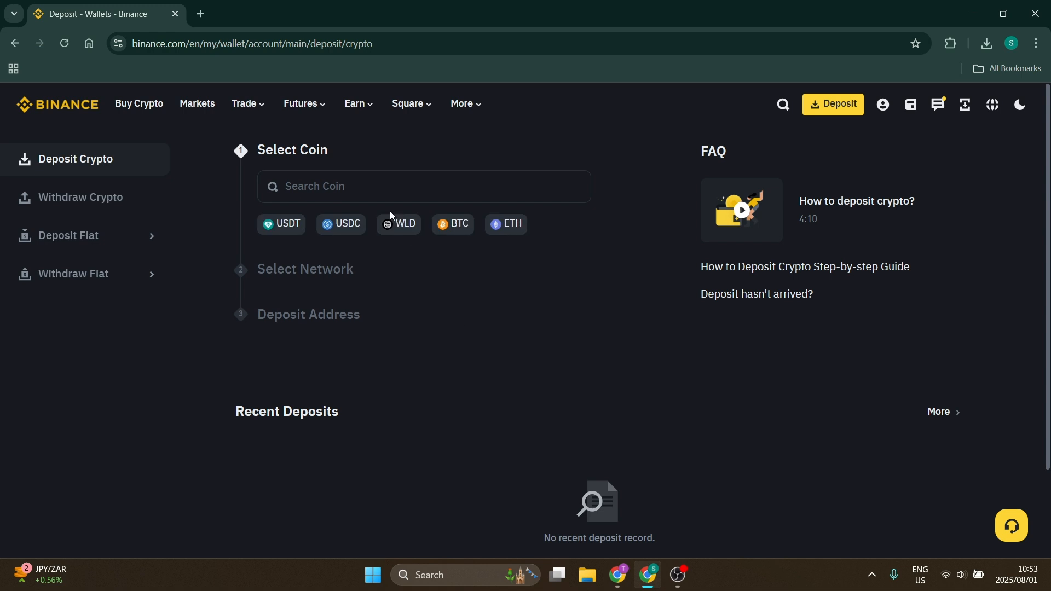
left_click(424, 186)
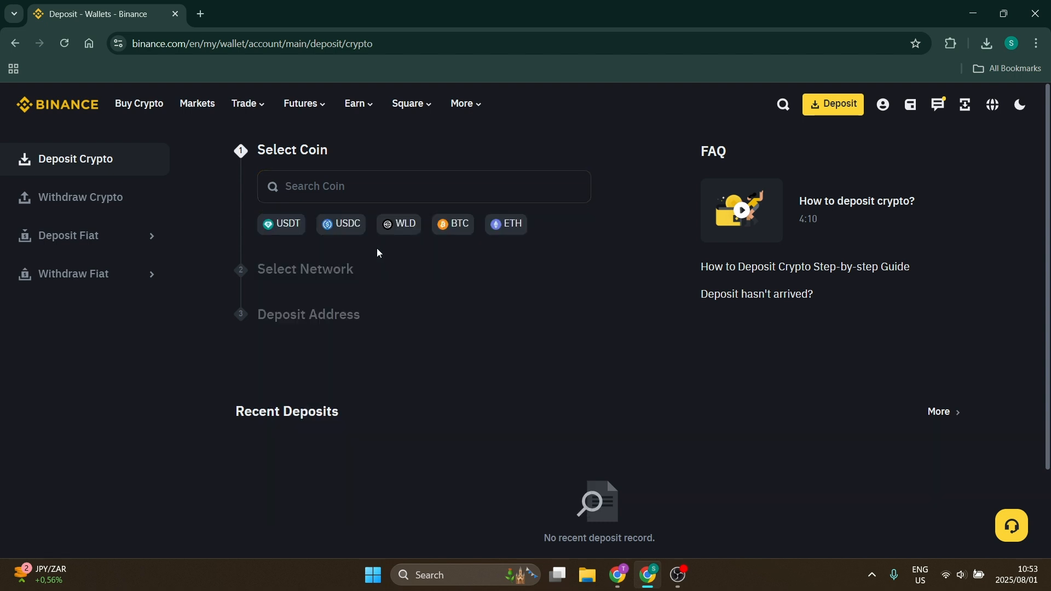
Choose USDT on BSC BNB Smart Chain (BEP20) to show its deposit address and QR code
left_click(281, 224)
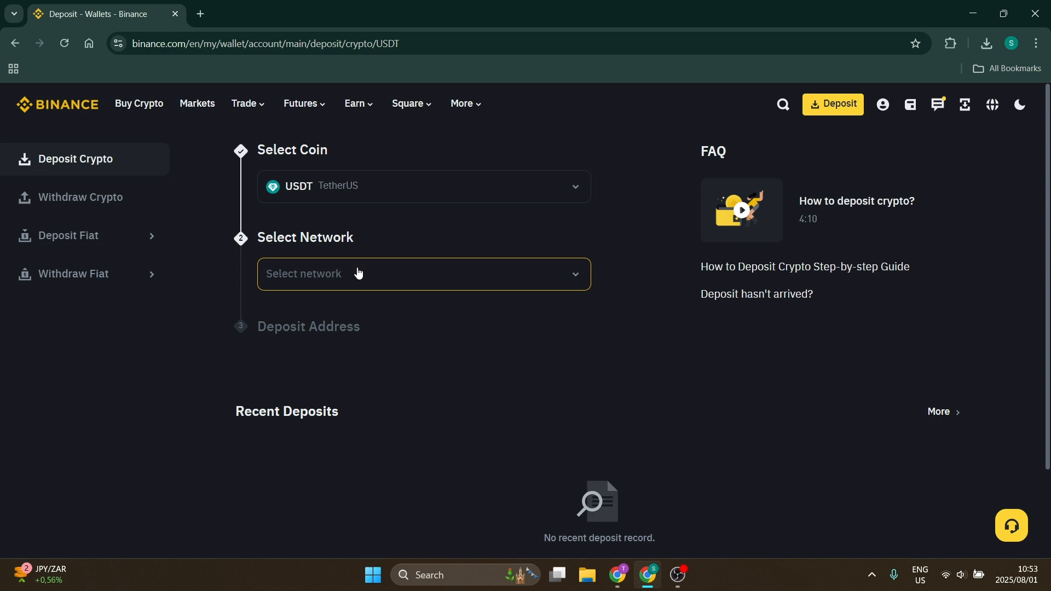
left_click(423, 273)
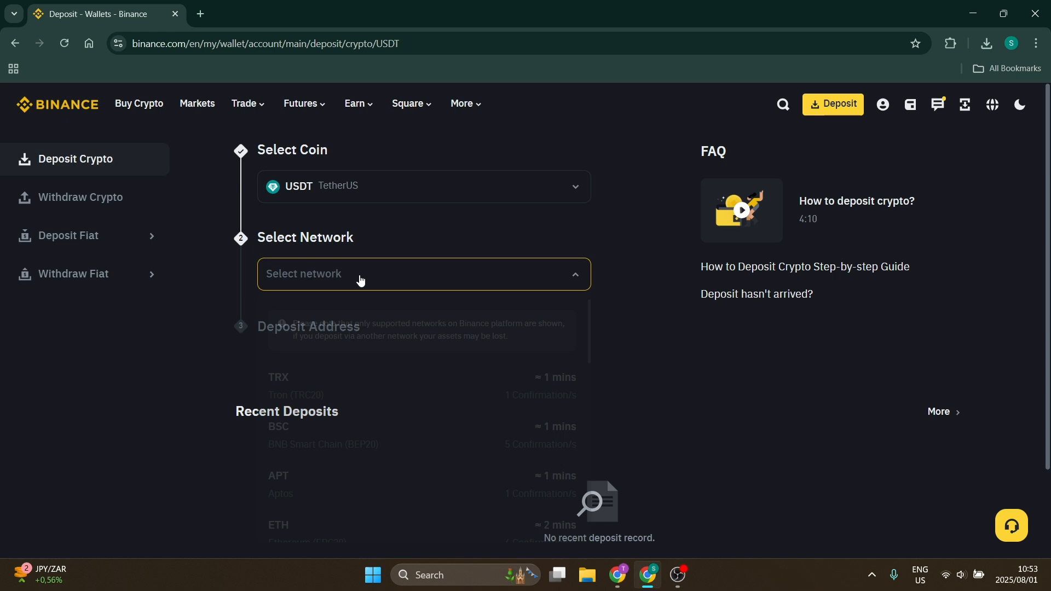
left_click(423, 274)
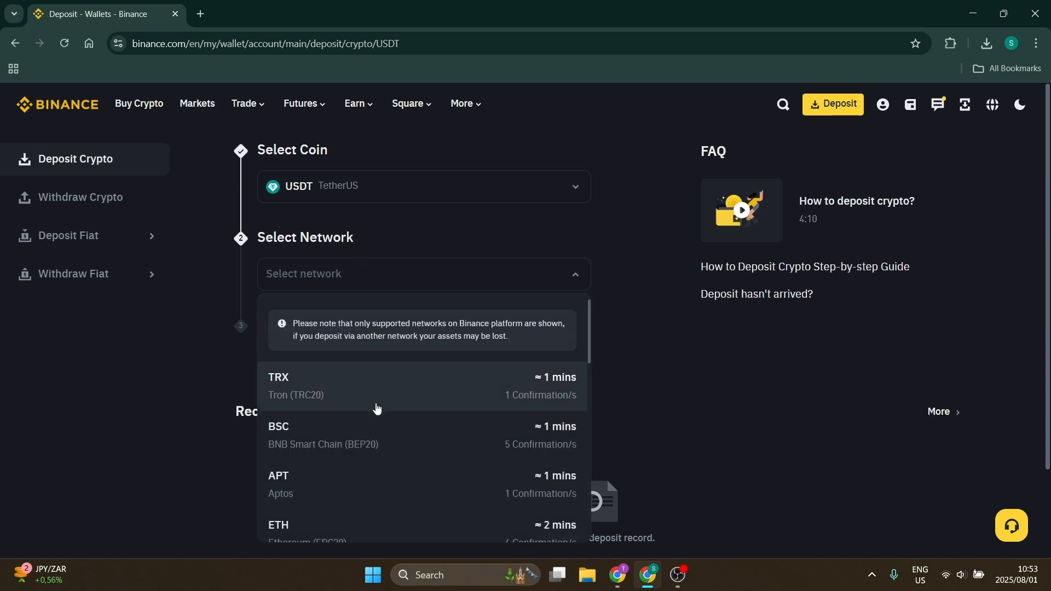
mouse_move(395, 439)
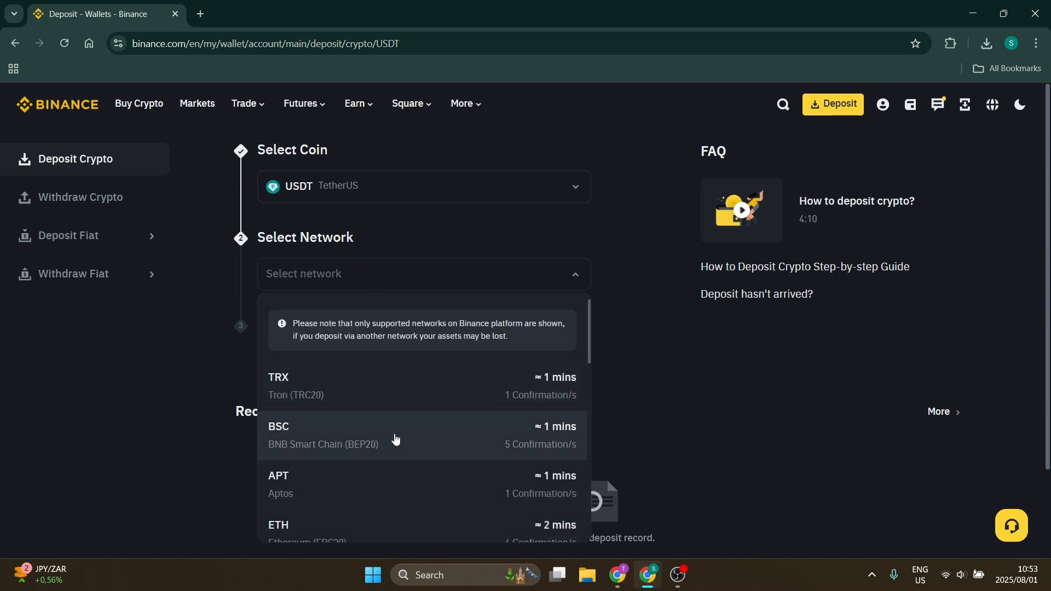
left_click(394, 436)
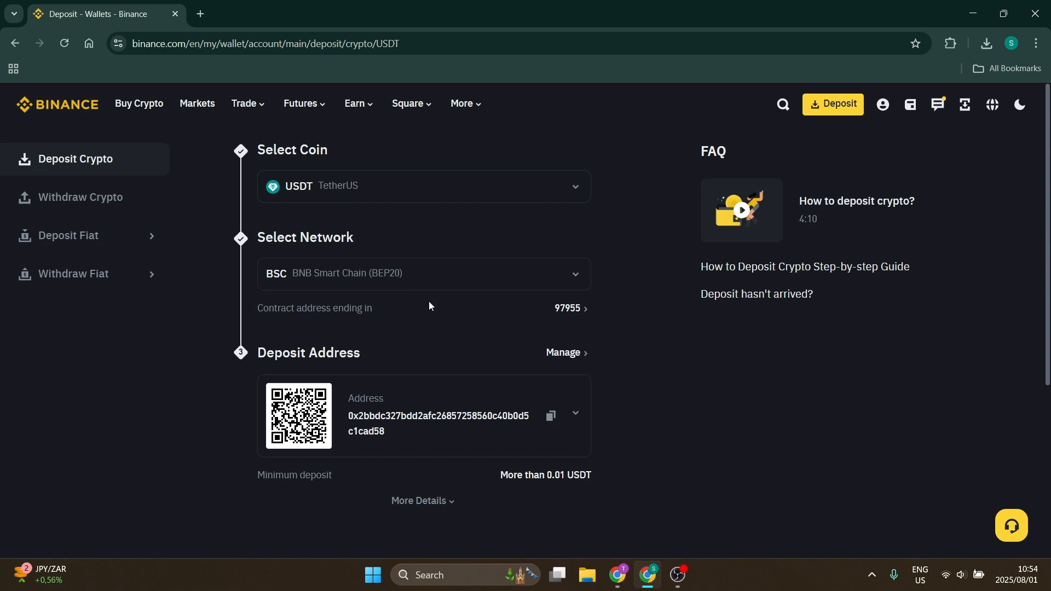
mouse_move(405, 300)
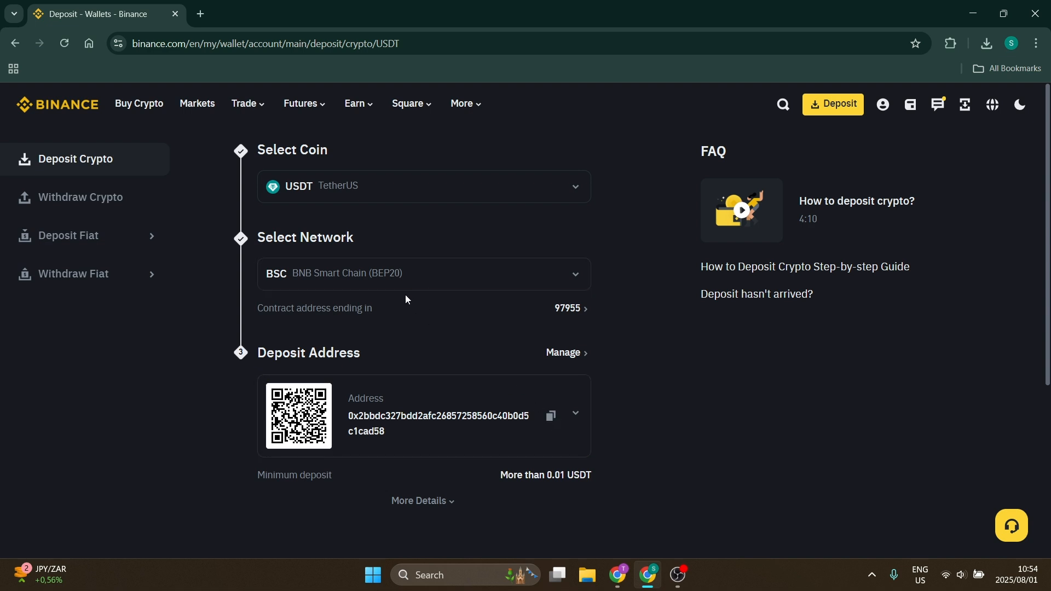
mouse_move(423, 313)
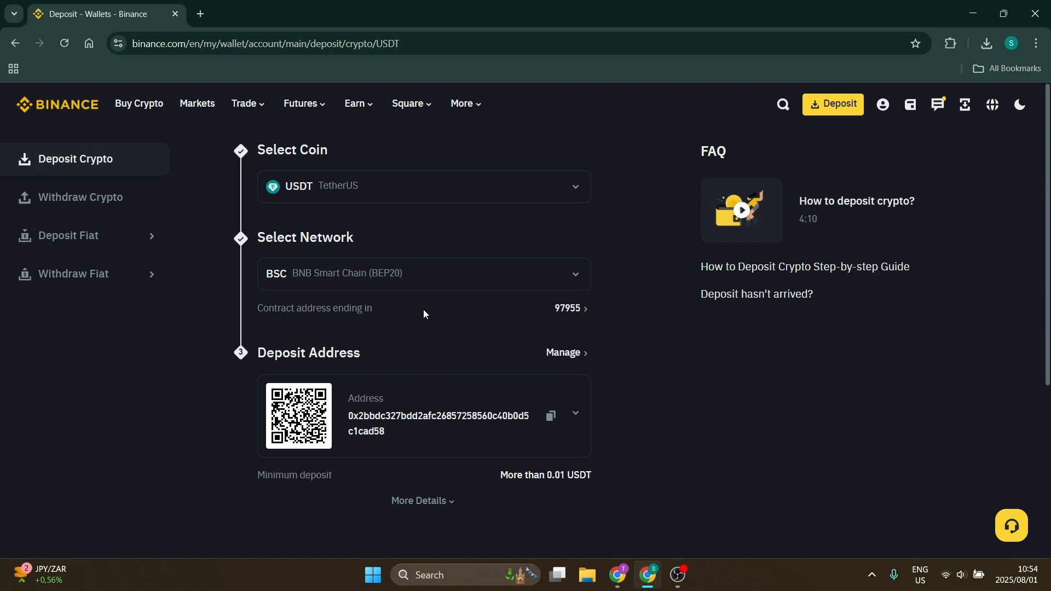
mouse_move(419, 299)
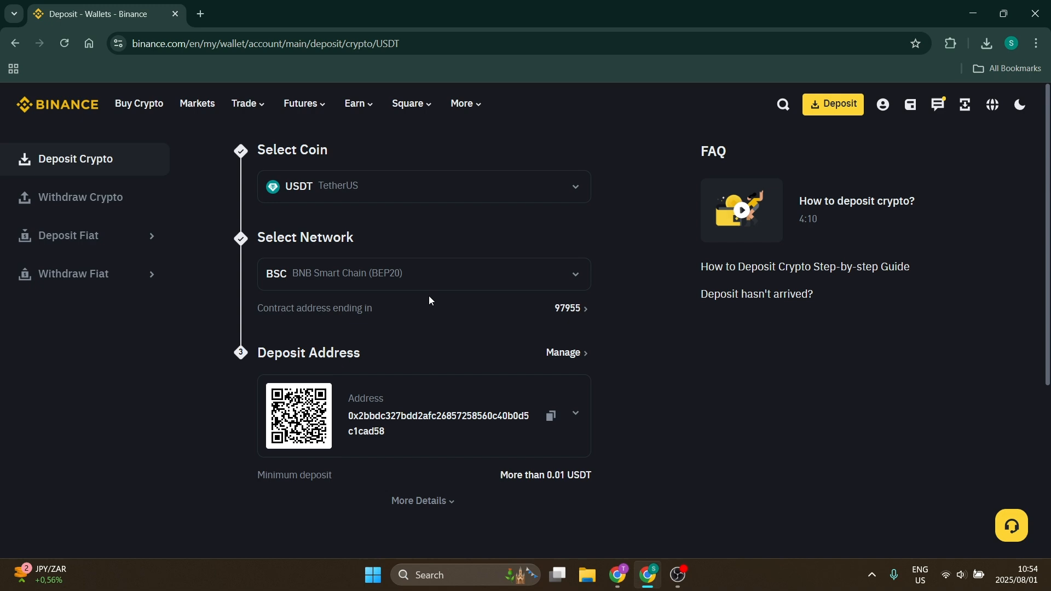
mouse_move(429, 316)
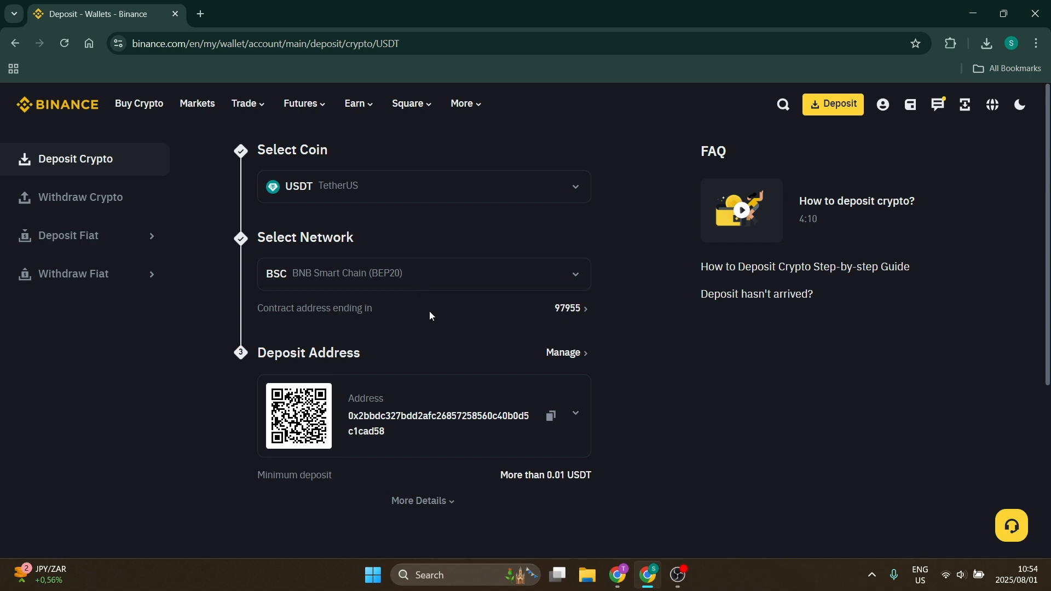